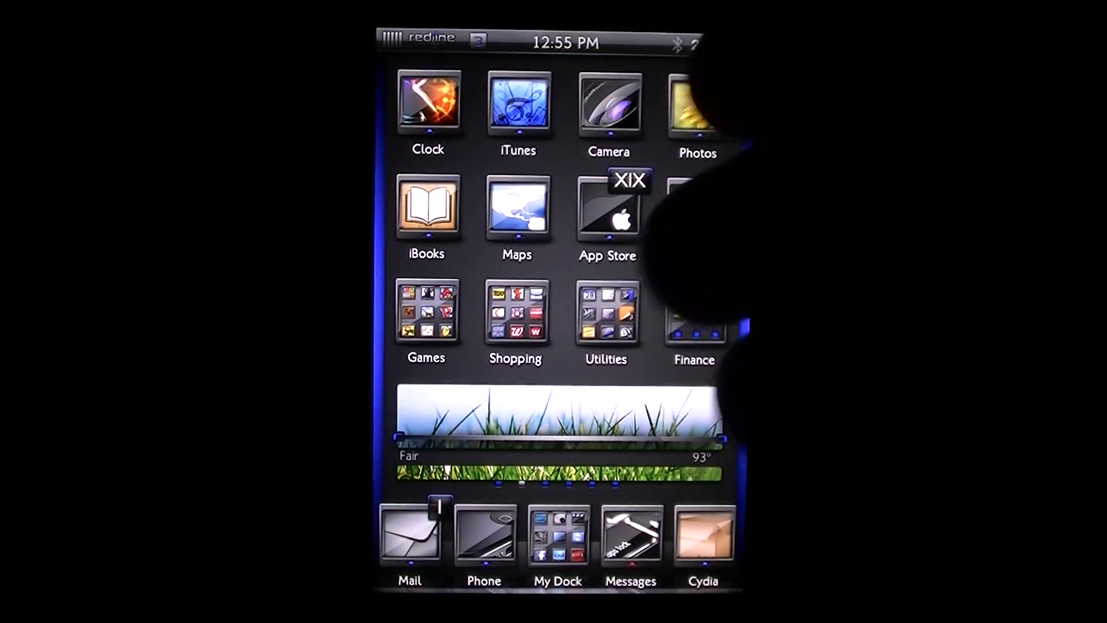
# - Page left to the Lose It!/TWC screen and launch Settings from the home screen
pyautogui.hscroll(-3)
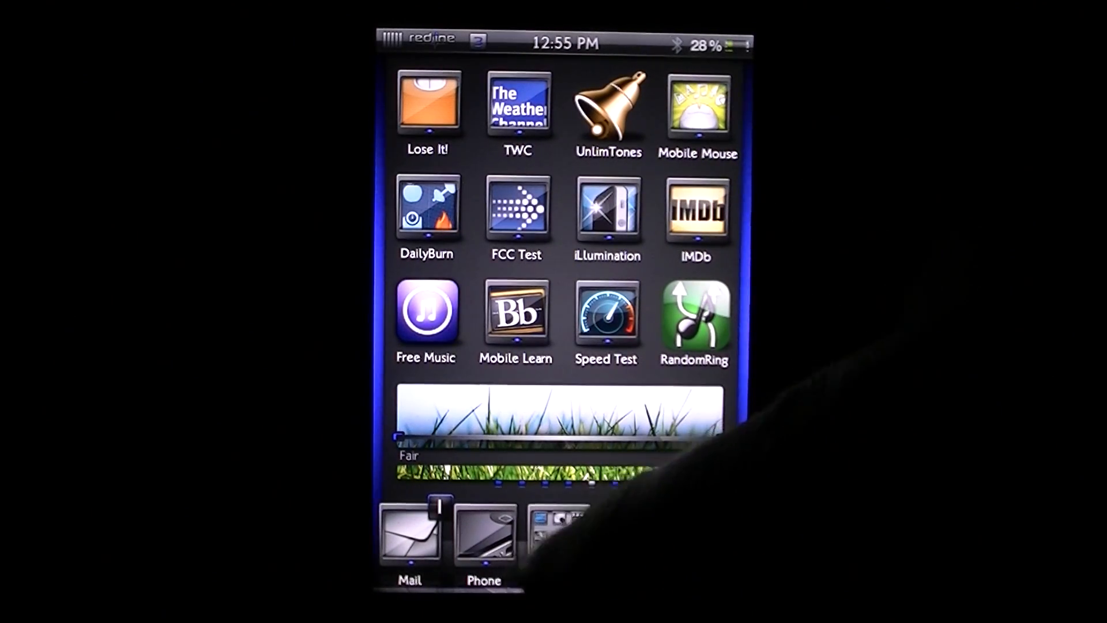
pyautogui.click(559, 537)
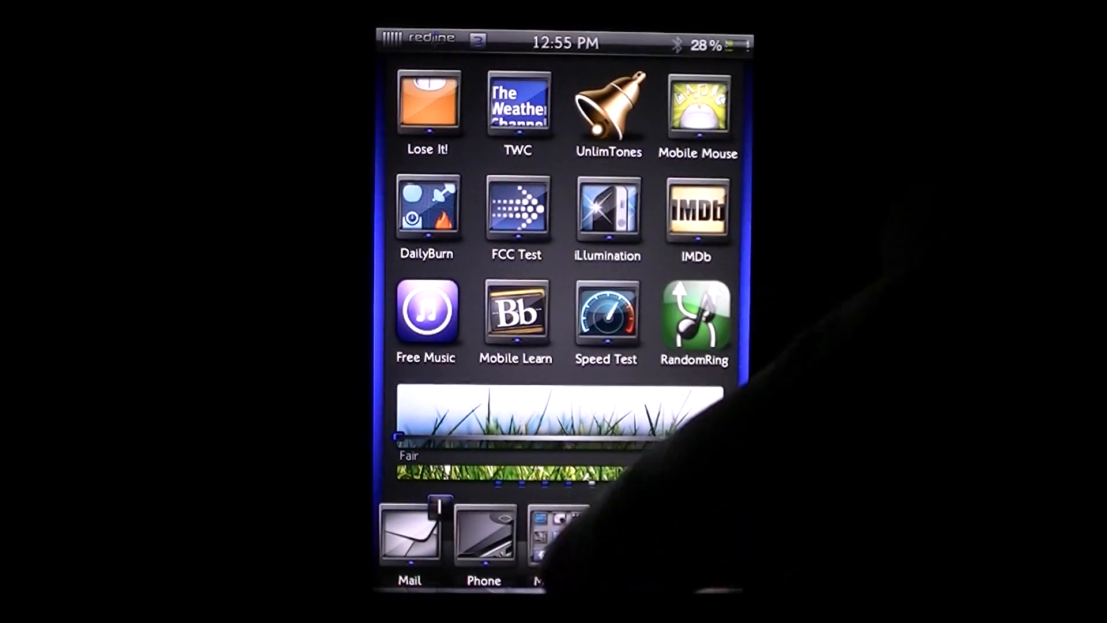
pyautogui.click(557, 533)
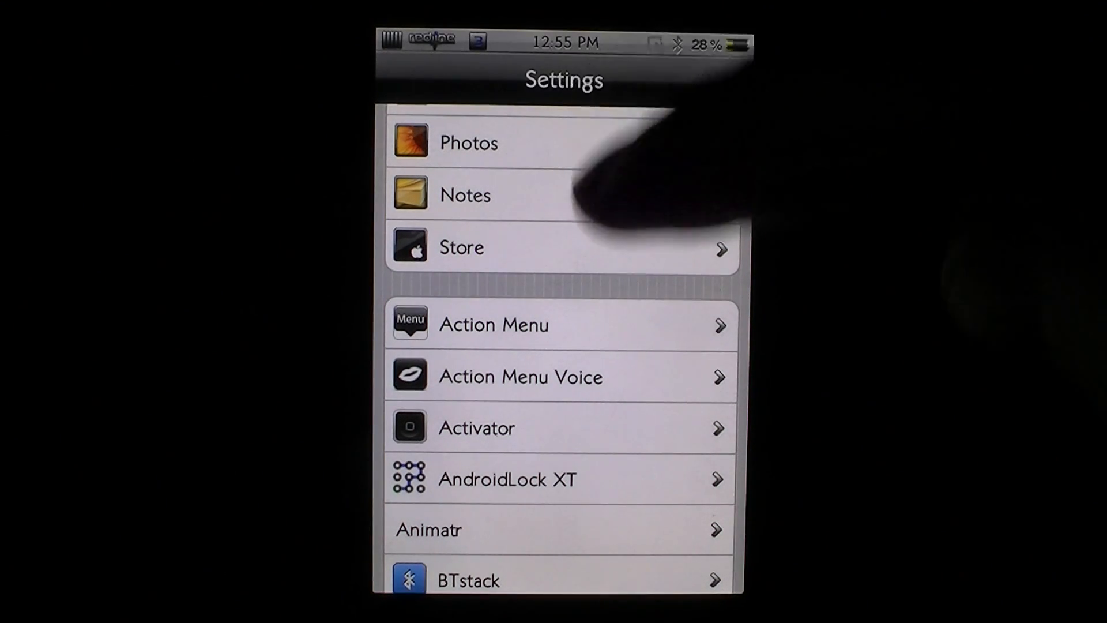
# - Reopen Settings from the My Dock folder, scroll its tweak list and select Samba
pyautogui.scroll(-3)
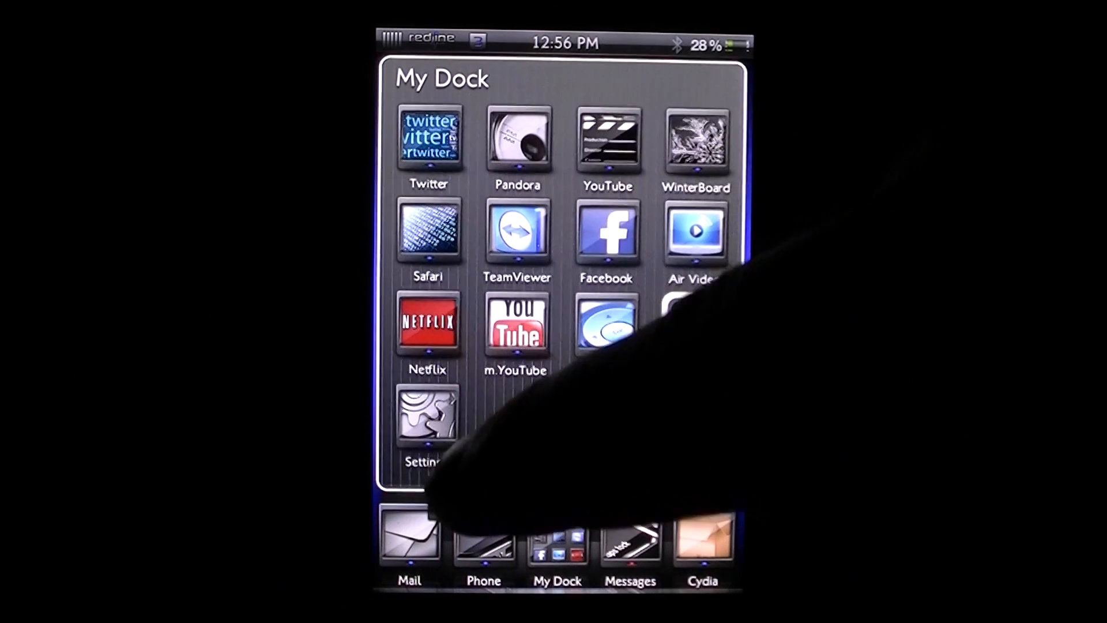
pyautogui.click(427, 416)
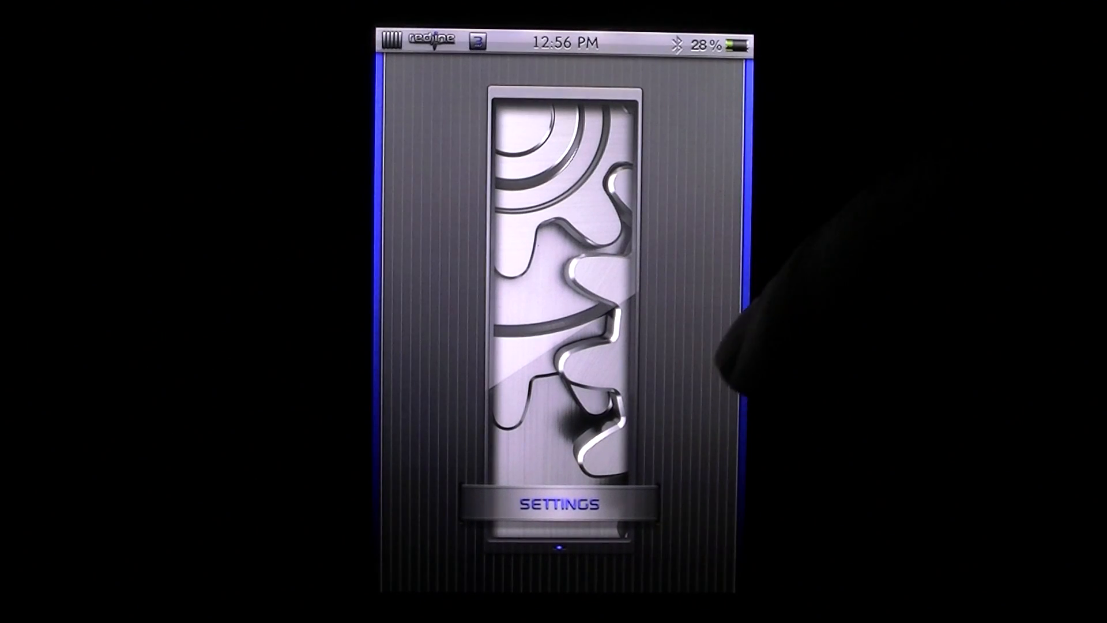
pyautogui.moveTo(706, 198)
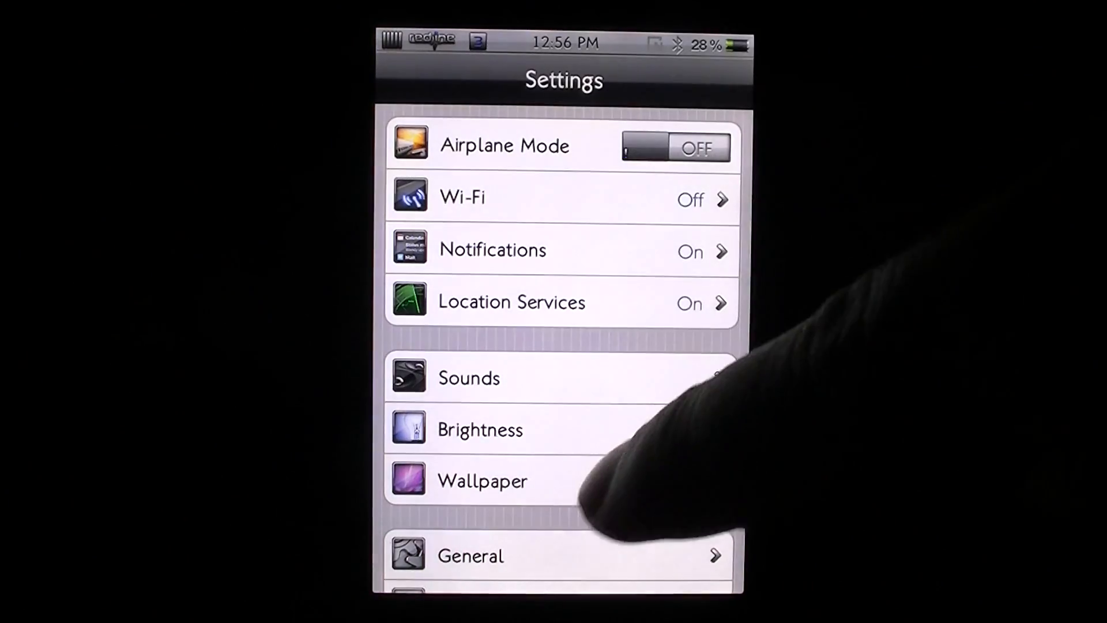
pyautogui.scroll(-3)
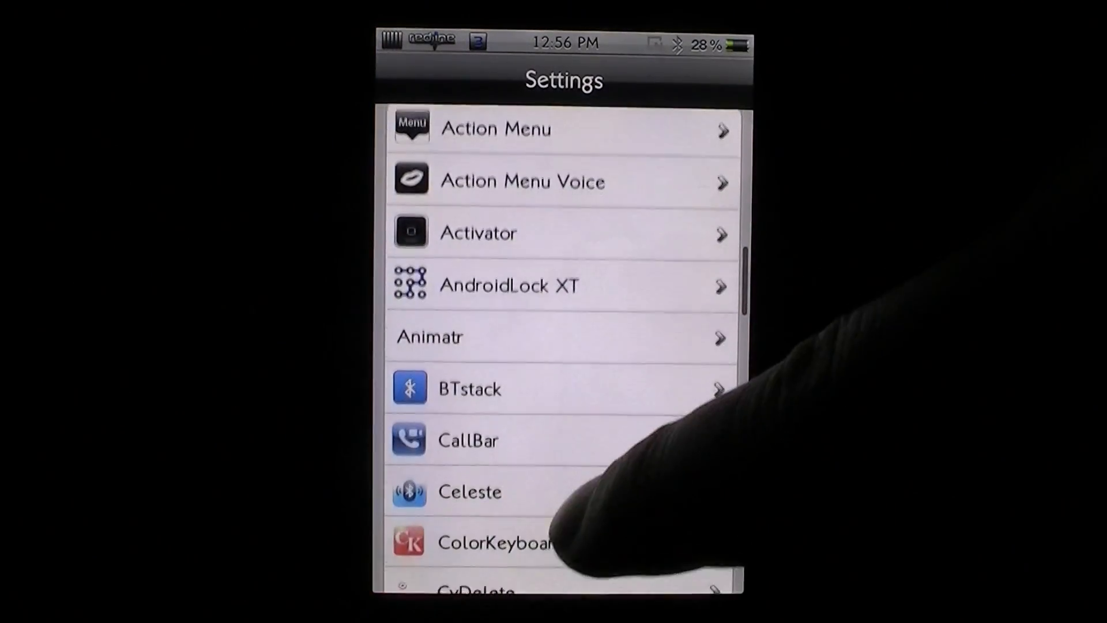
pyautogui.scroll(-3)
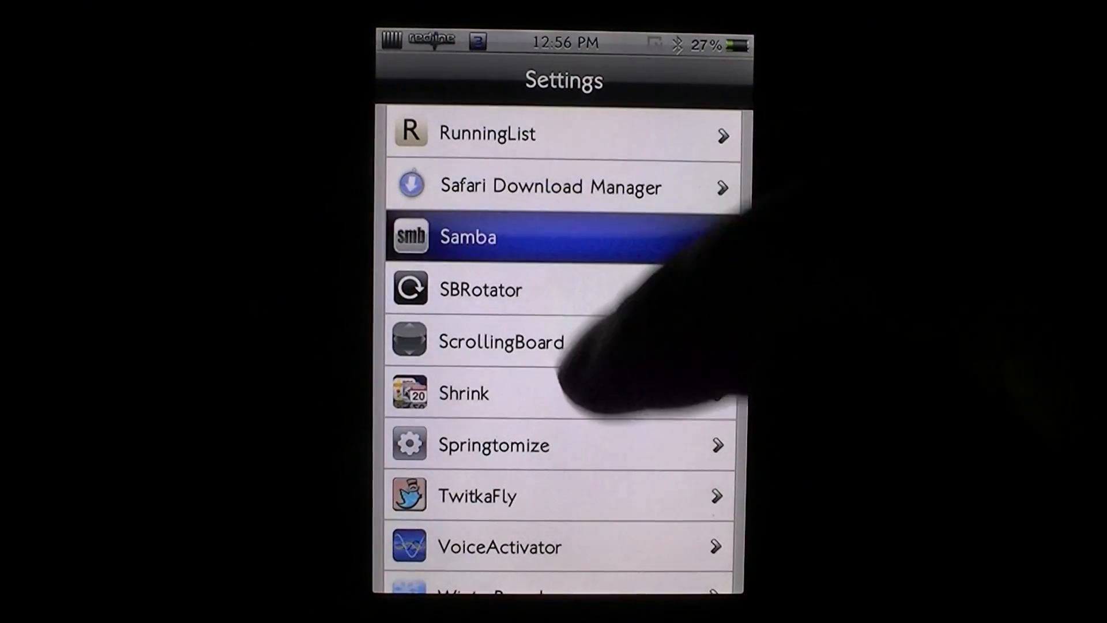
pyautogui.click(468, 237)
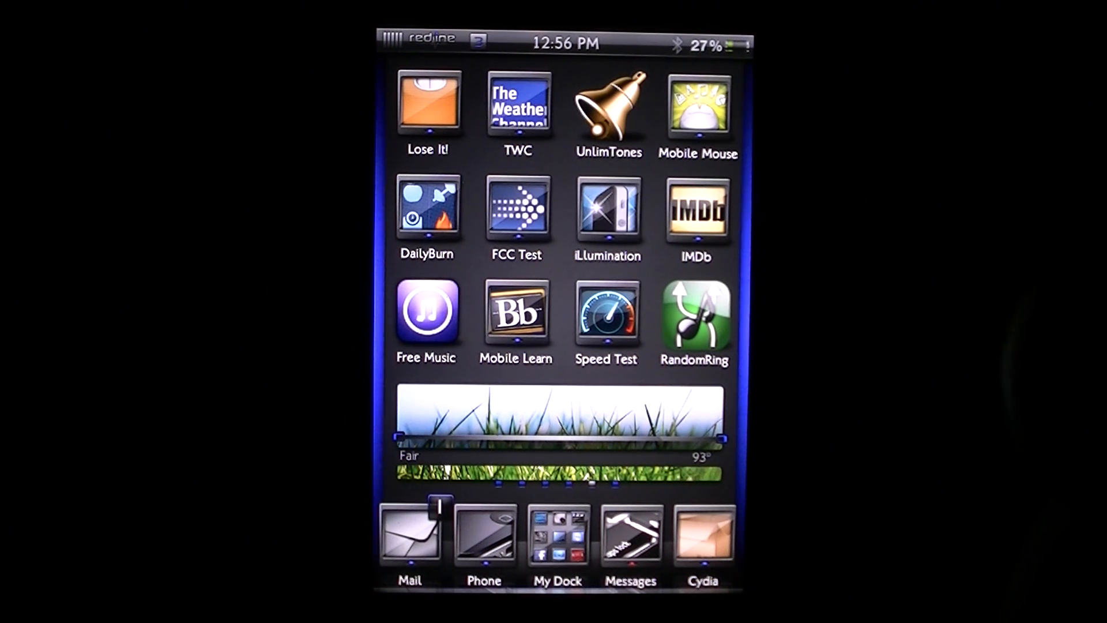
# - Move to the home screen page with fring, HipHop, Qik Plus and Terminal
pyautogui.click(426, 313)
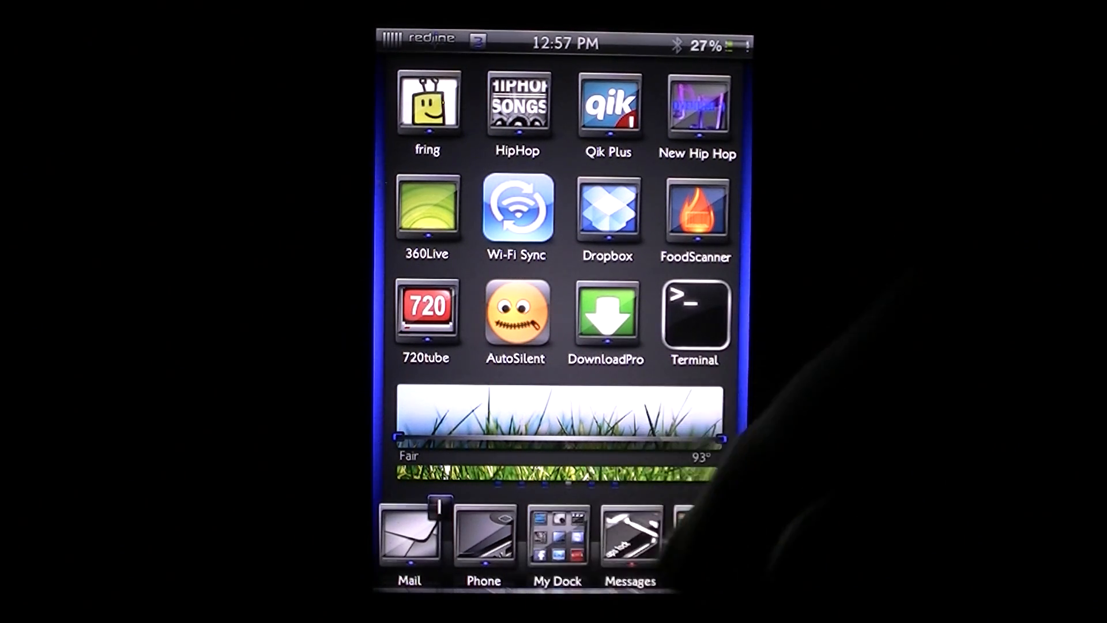
pyautogui.click(557, 539)
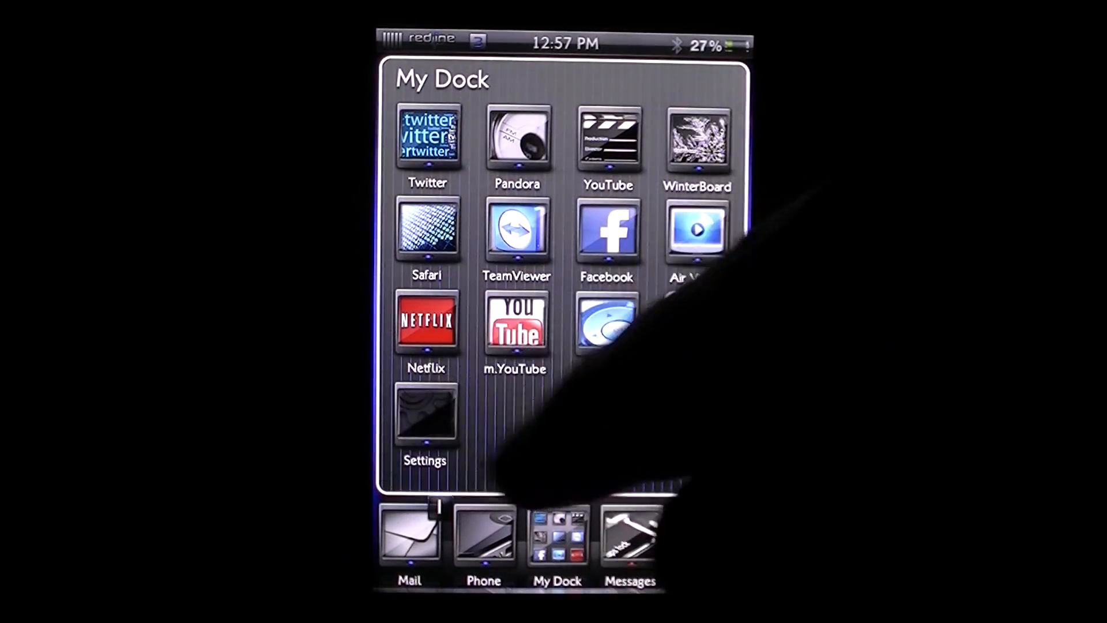
pyautogui.click(426, 414)
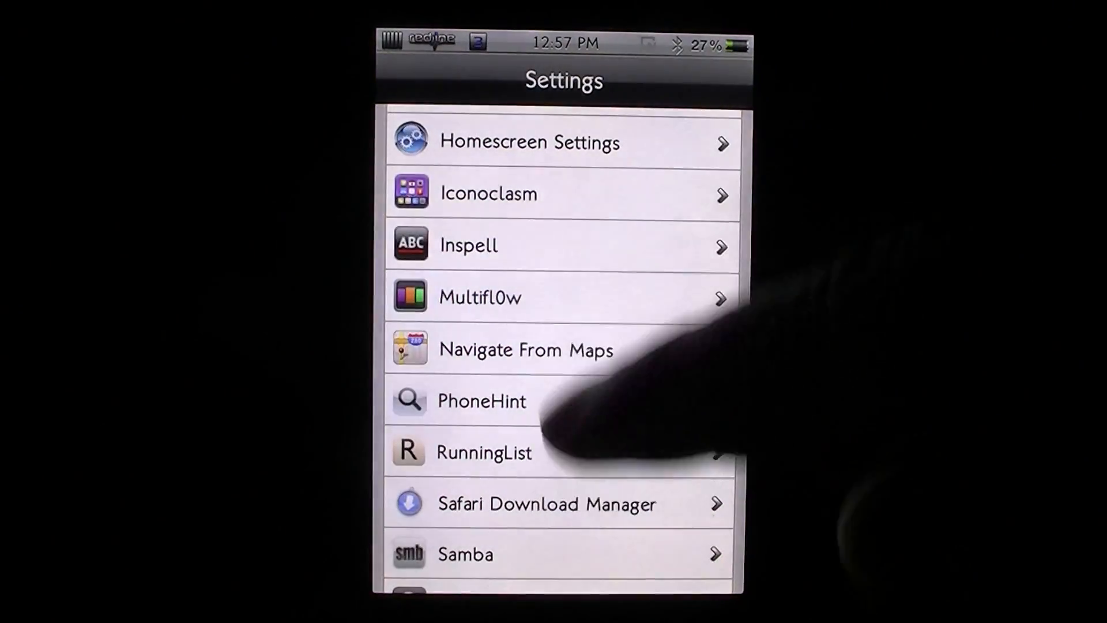
pyautogui.scroll(-3)
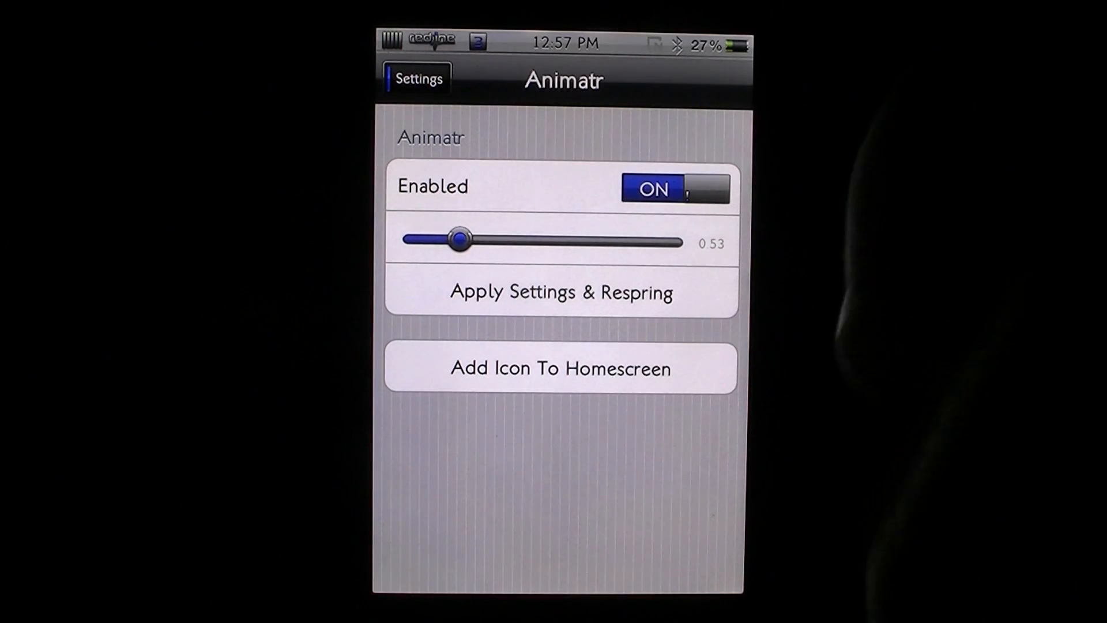
pyautogui.click(417, 77)
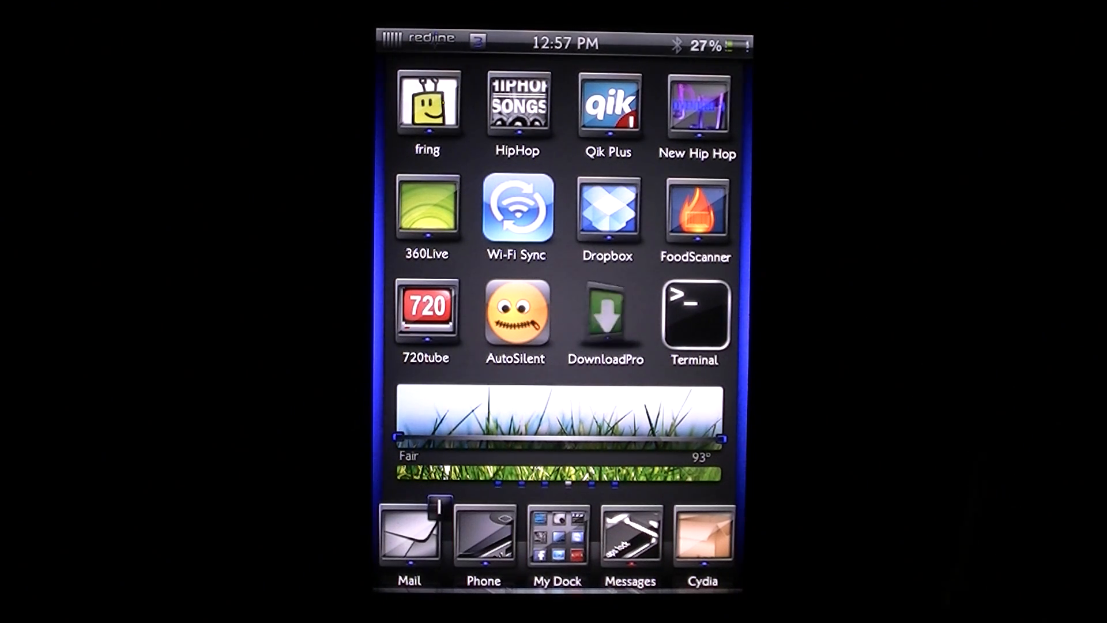
pyautogui.click(606, 313)
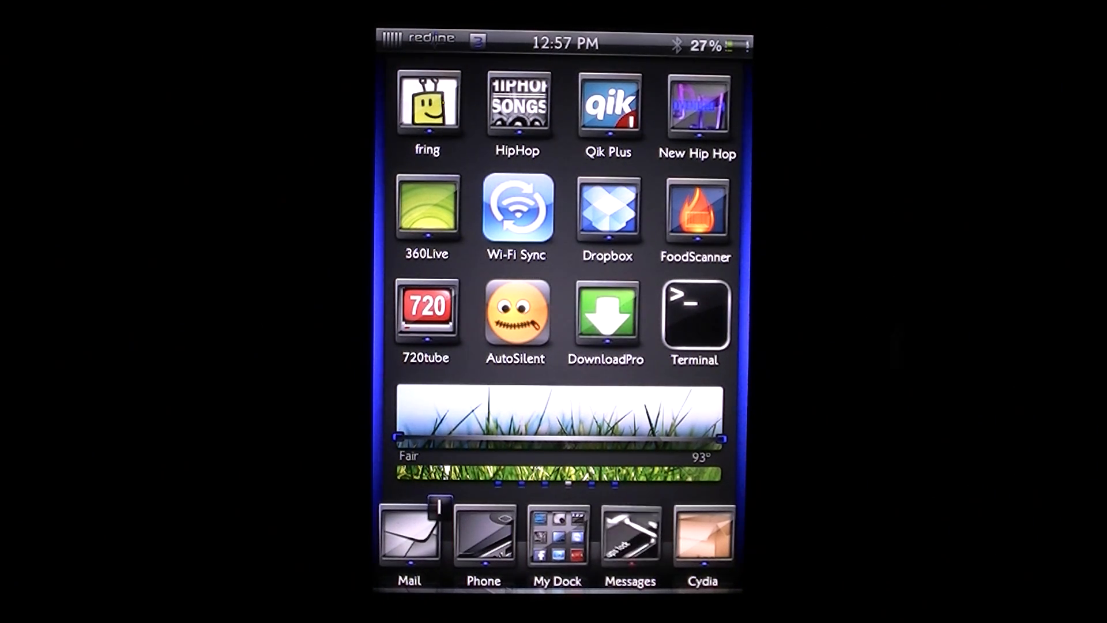